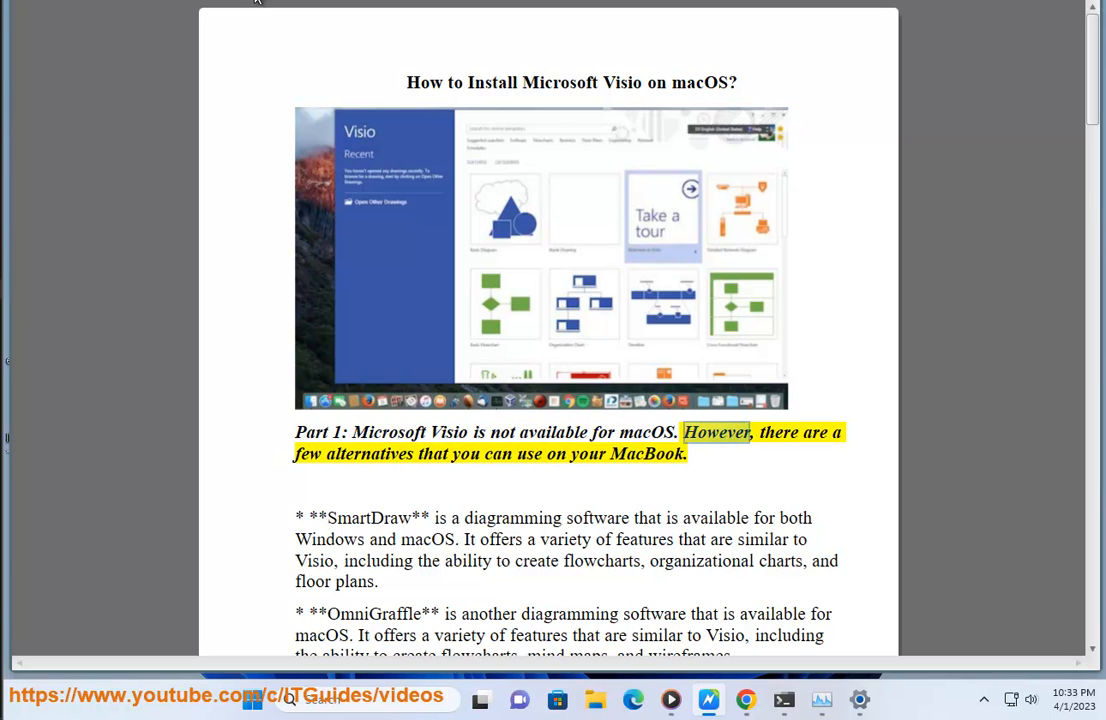
# Step: Hear Part 1's SmartDraw and OmniGraffle alternatives read aloud, then Google DRAW,IO in Chrome
pyautogui.doubleClick(646, 453)
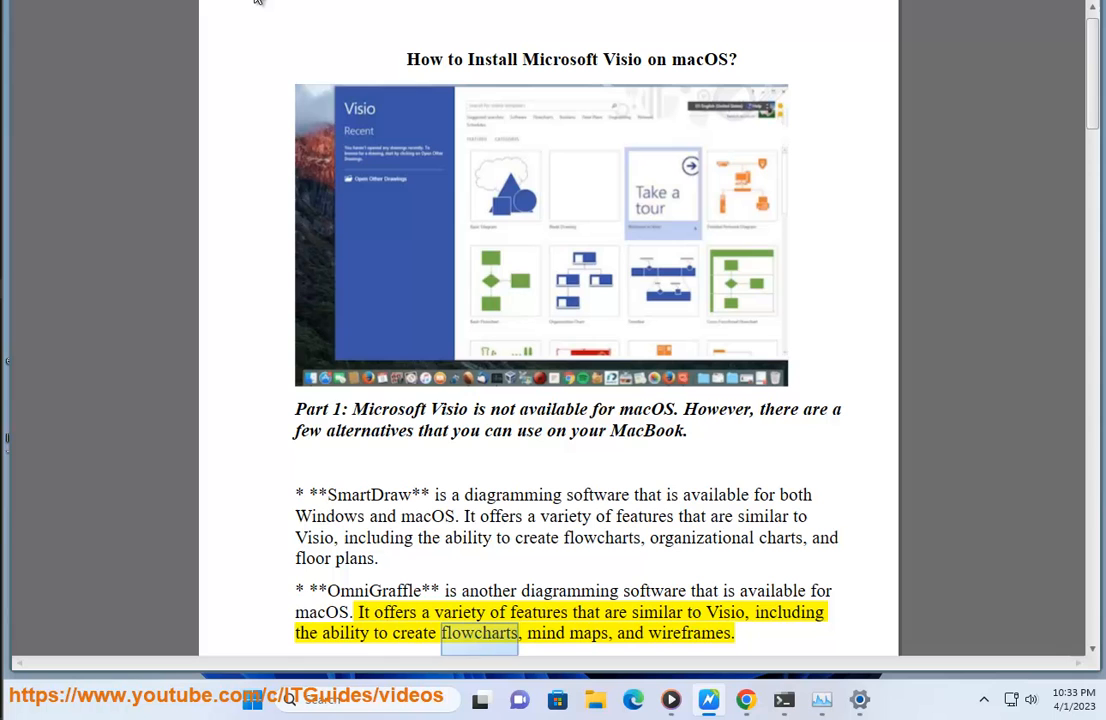
pyautogui.doubleClick(689, 633)
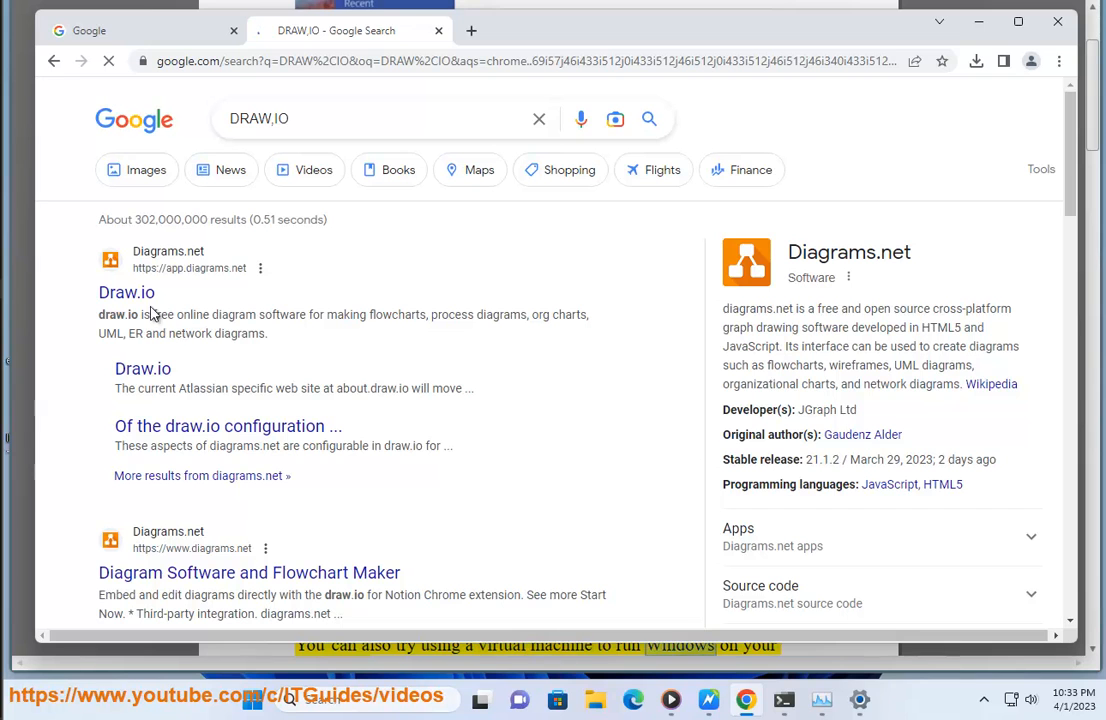
# Step: Open app.diagrams.net from the Draw.io result in a new tab, then return to the reader
pyautogui.click(126, 292)
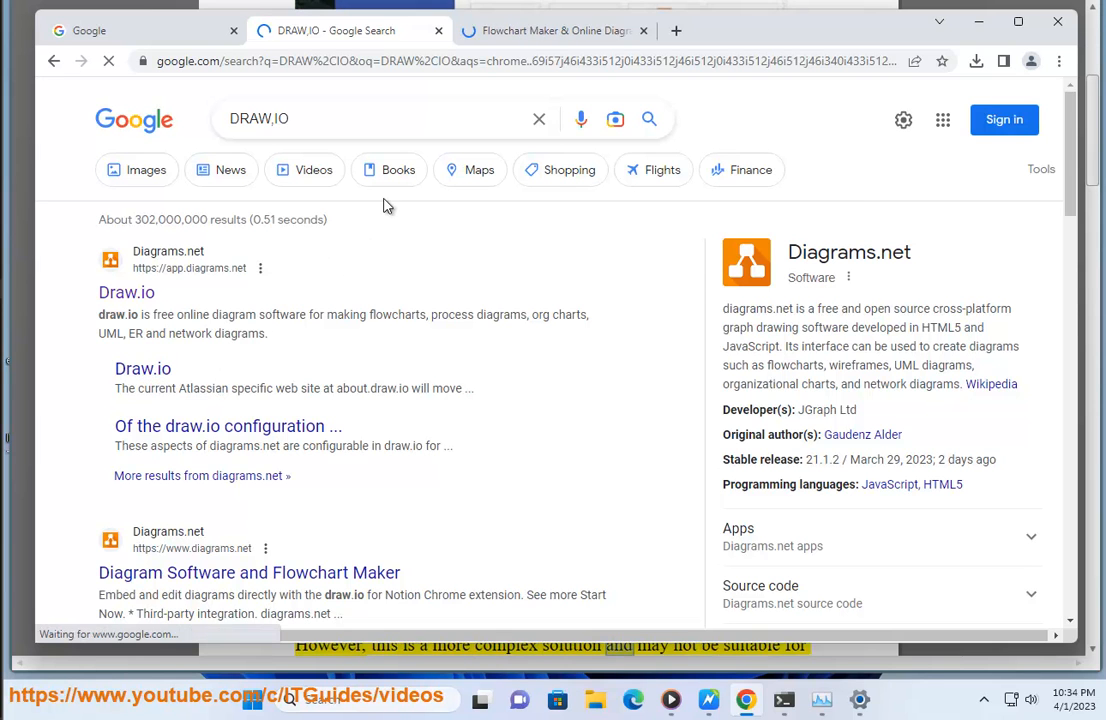
pyautogui.click(553, 30)
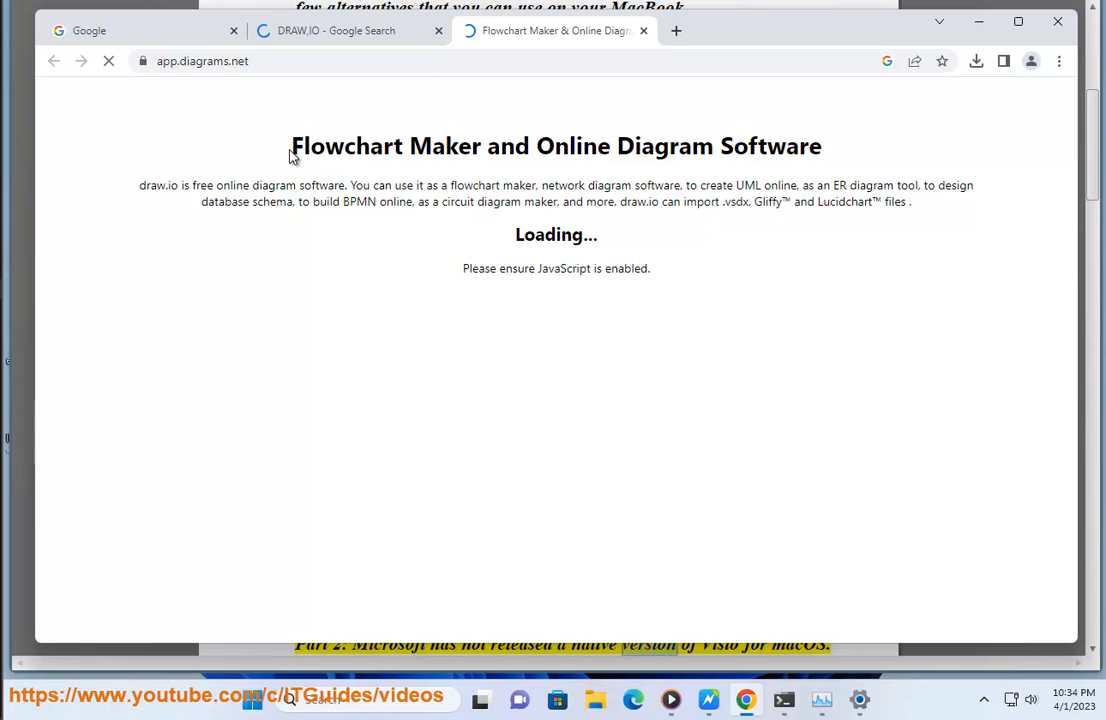
pyautogui.doubleClick(556, 268)
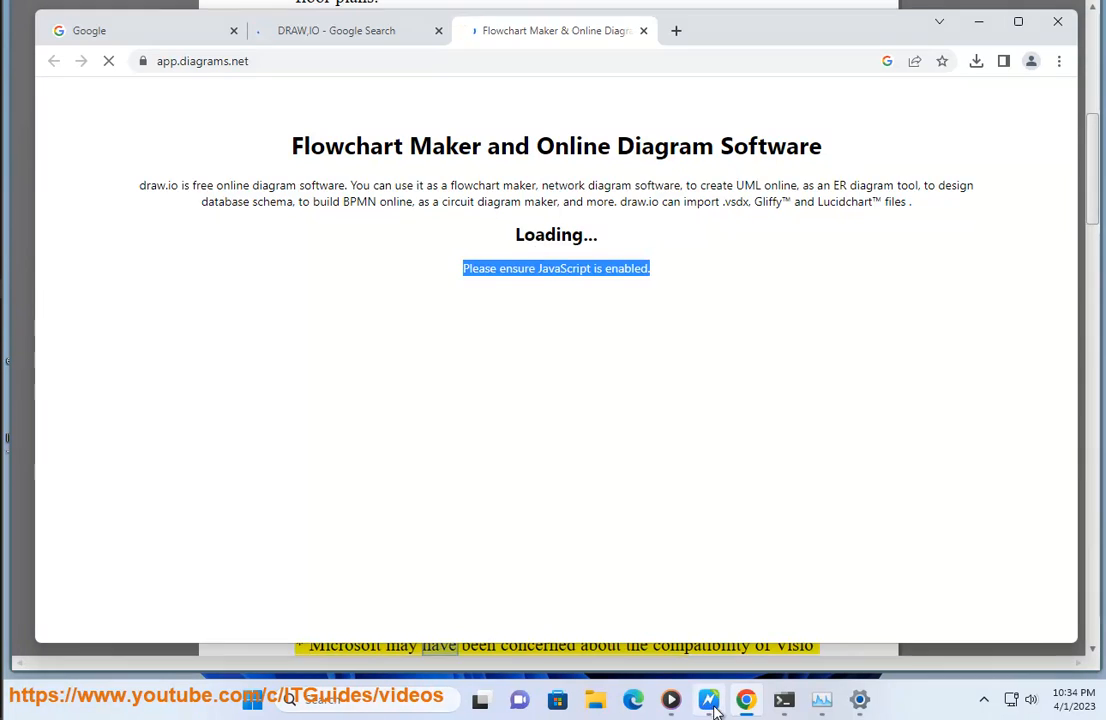
pyautogui.click(708, 699)
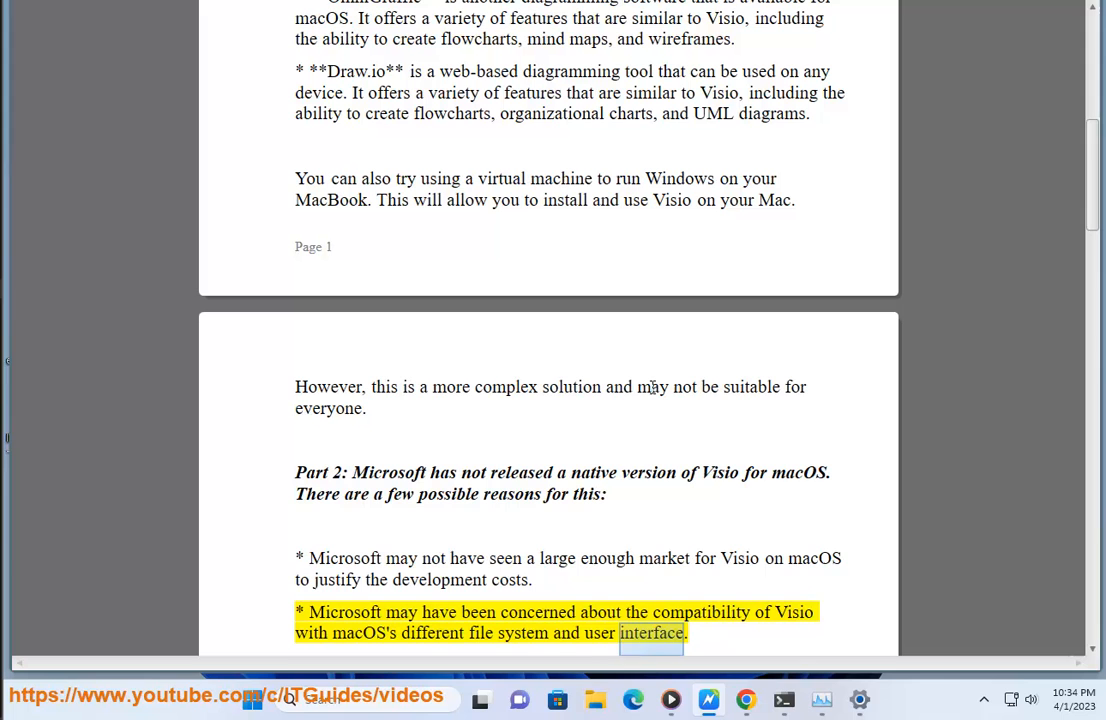
# Step: Follow Part 2's bullet reasons and the 'Whatever the reason' paragraph as they're voiced
pyautogui.scroll(-3)
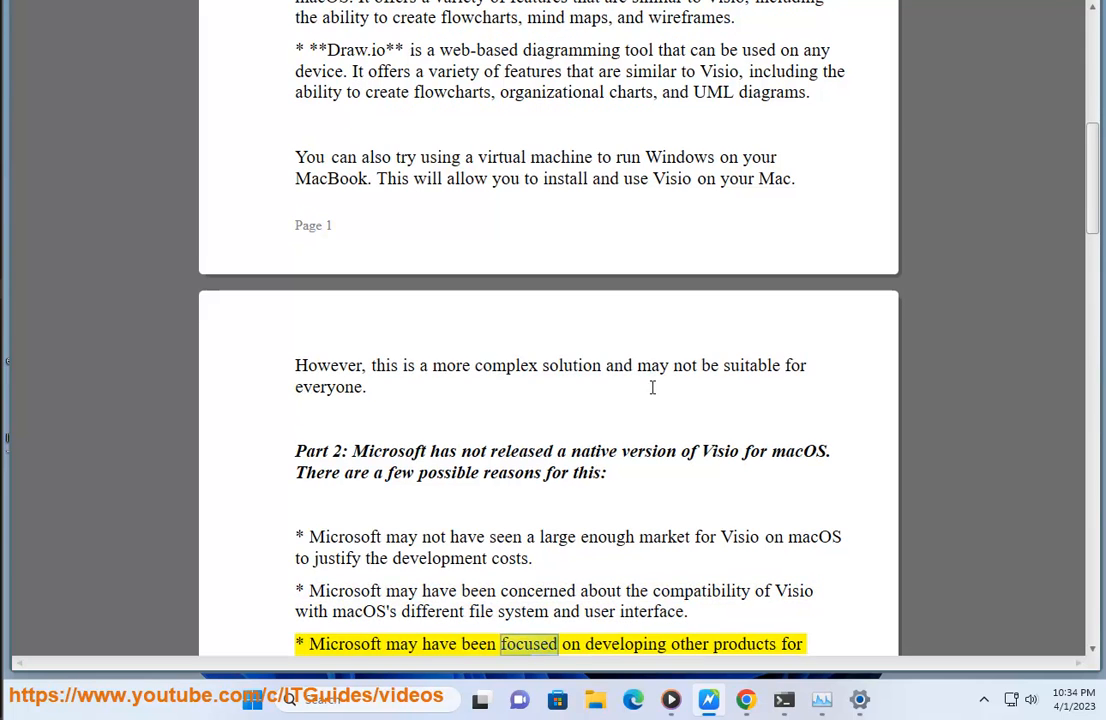
pyautogui.scroll(-3)
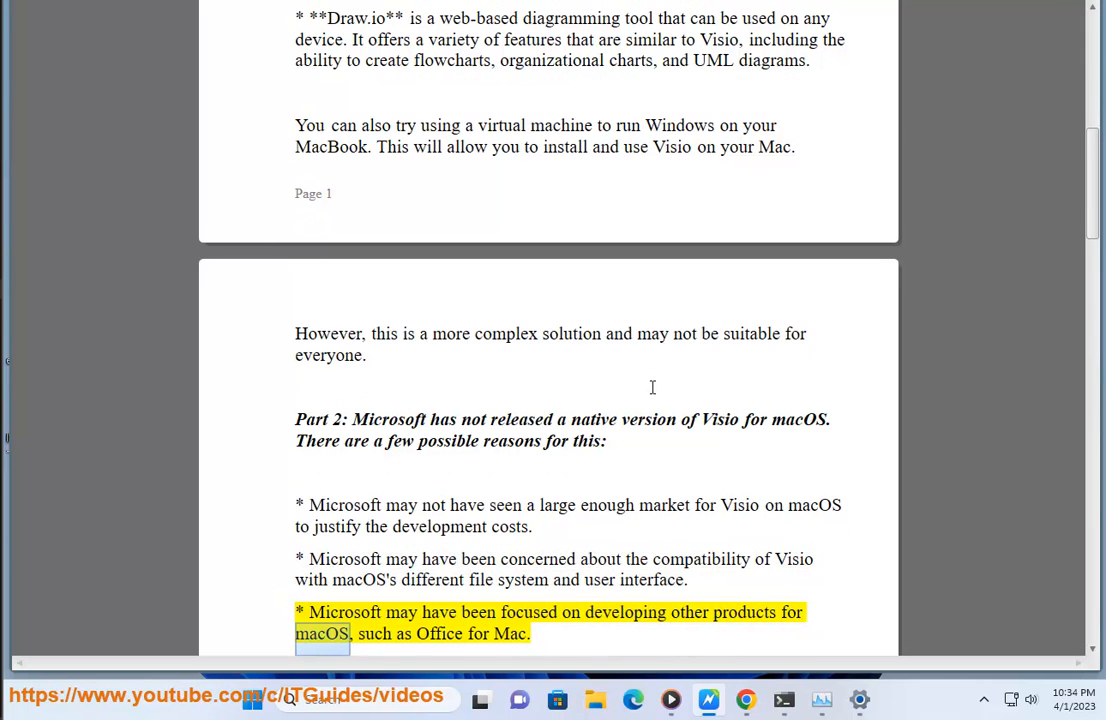
pyautogui.scroll(-3)
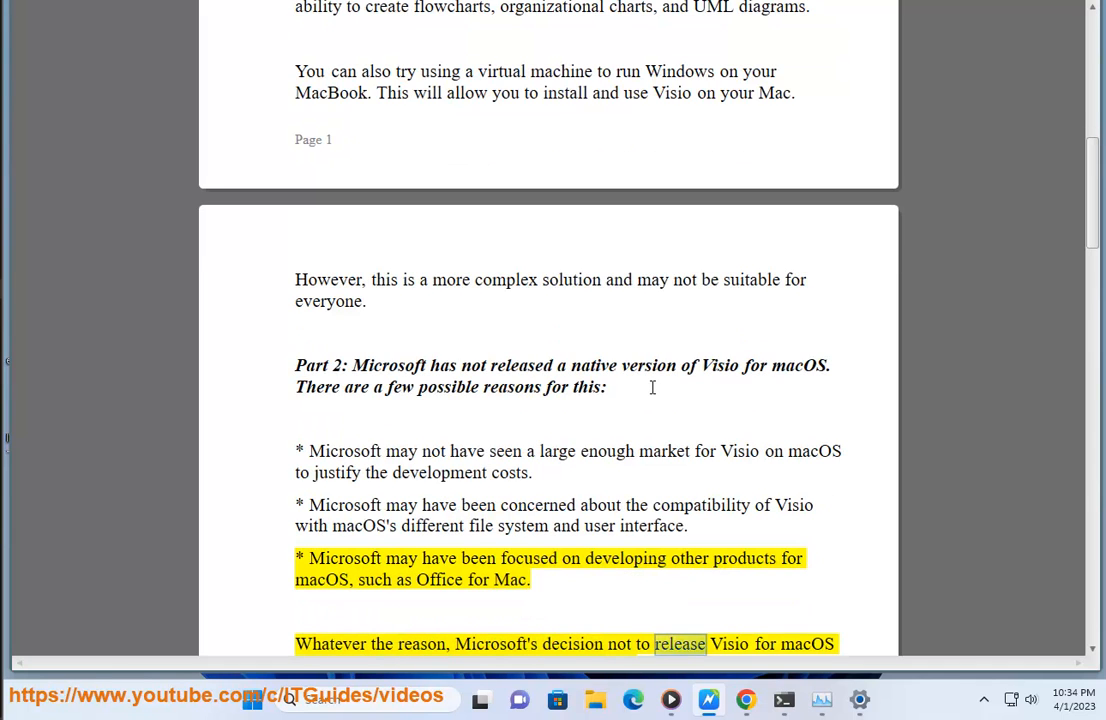
pyautogui.scroll(3)
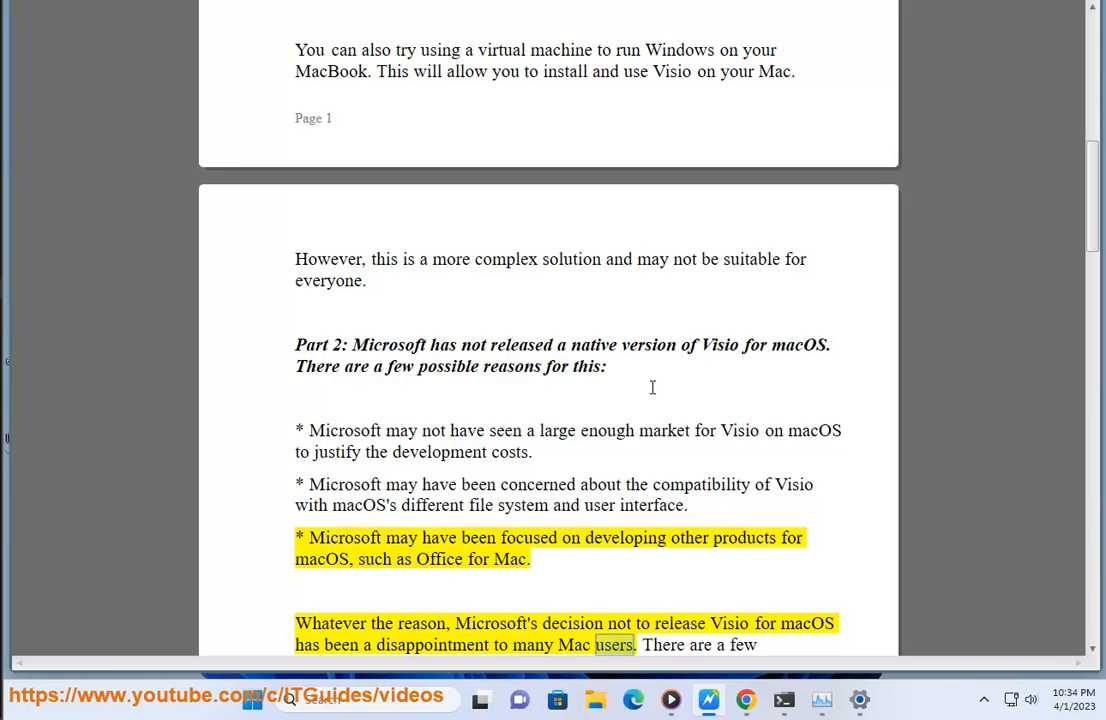
pyautogui.scroll(-3)
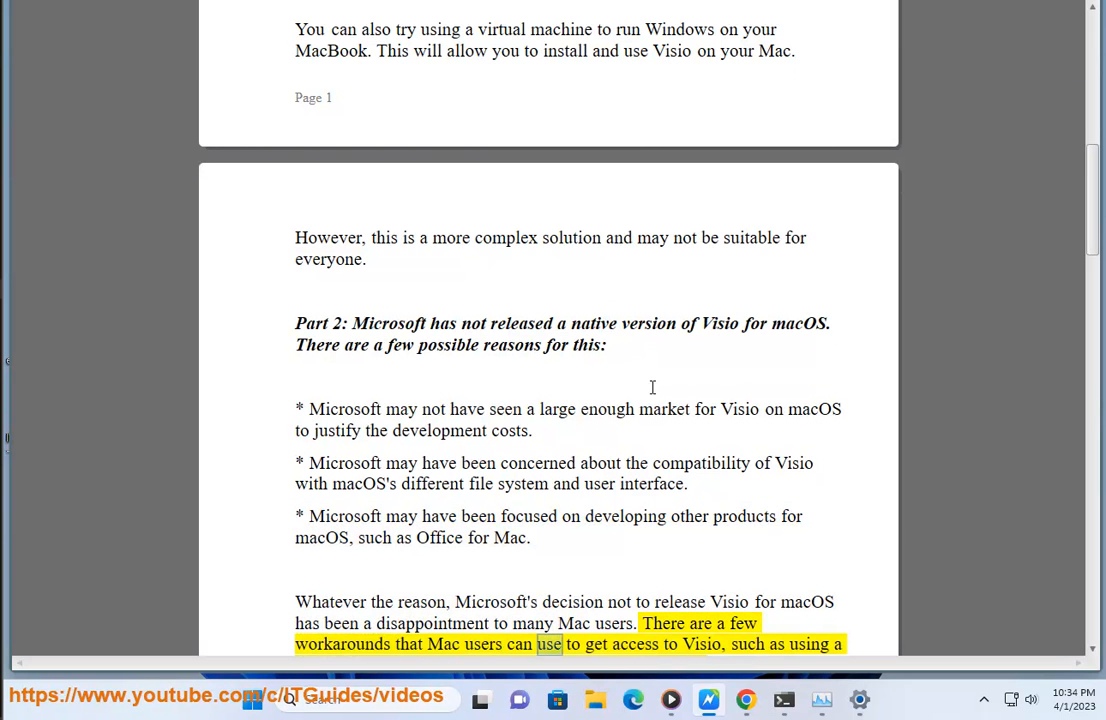
pyautogui.scroll(3)
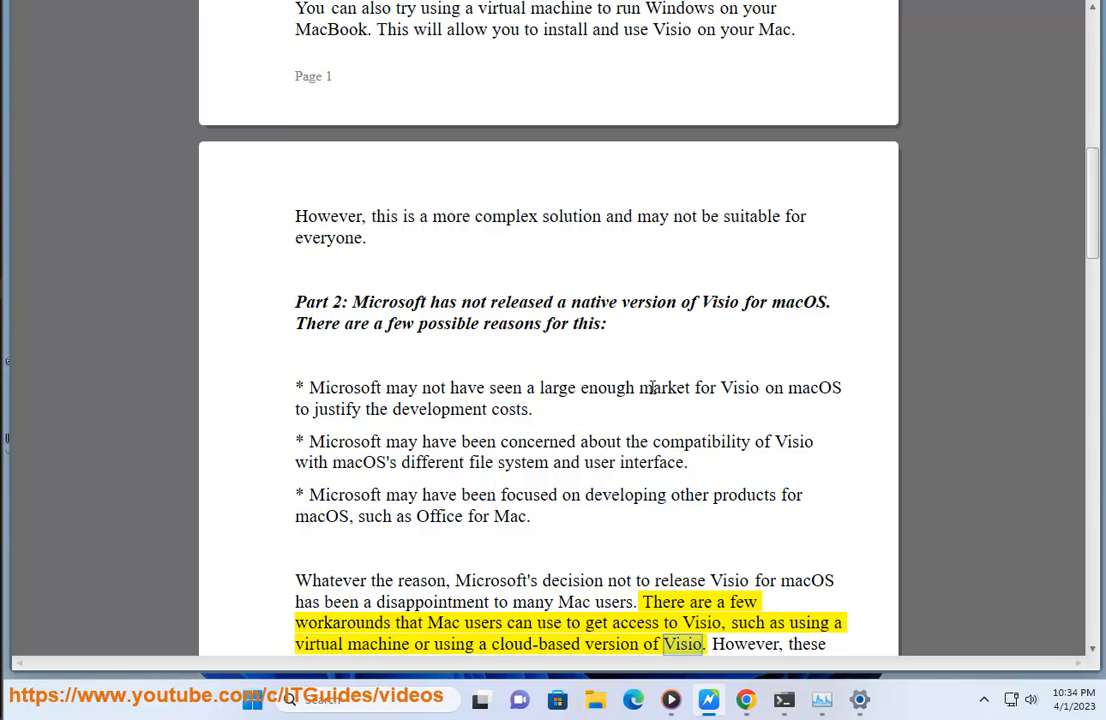
pyautogui.scroll(3)
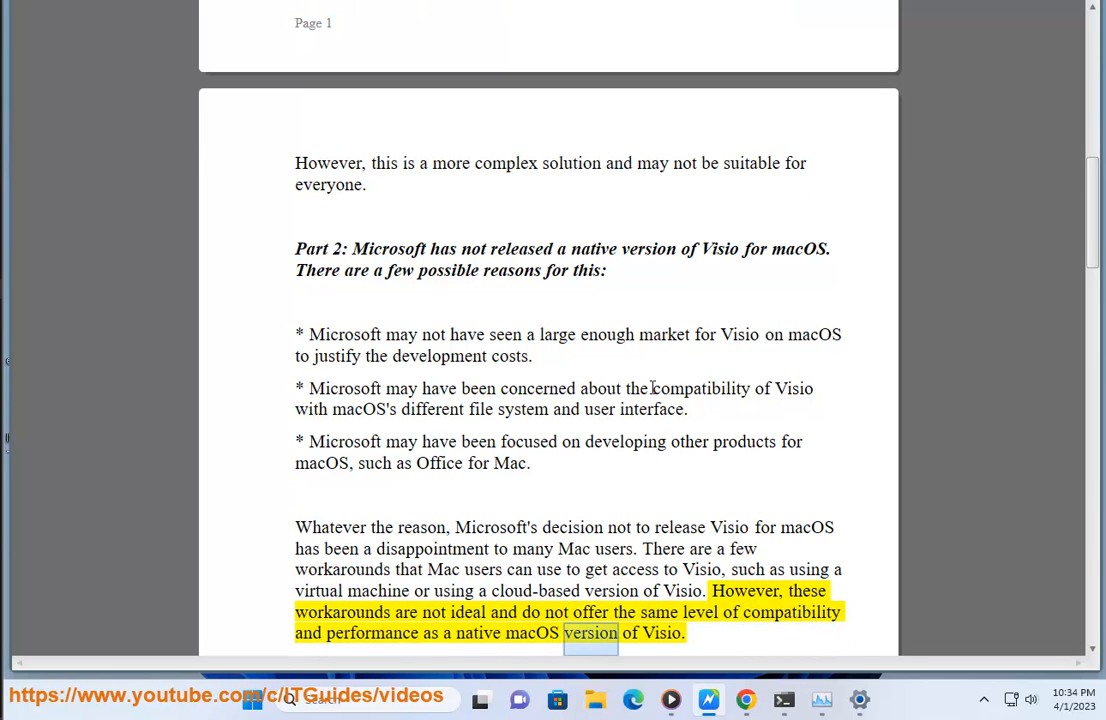
pyautogui.scroll(-3)
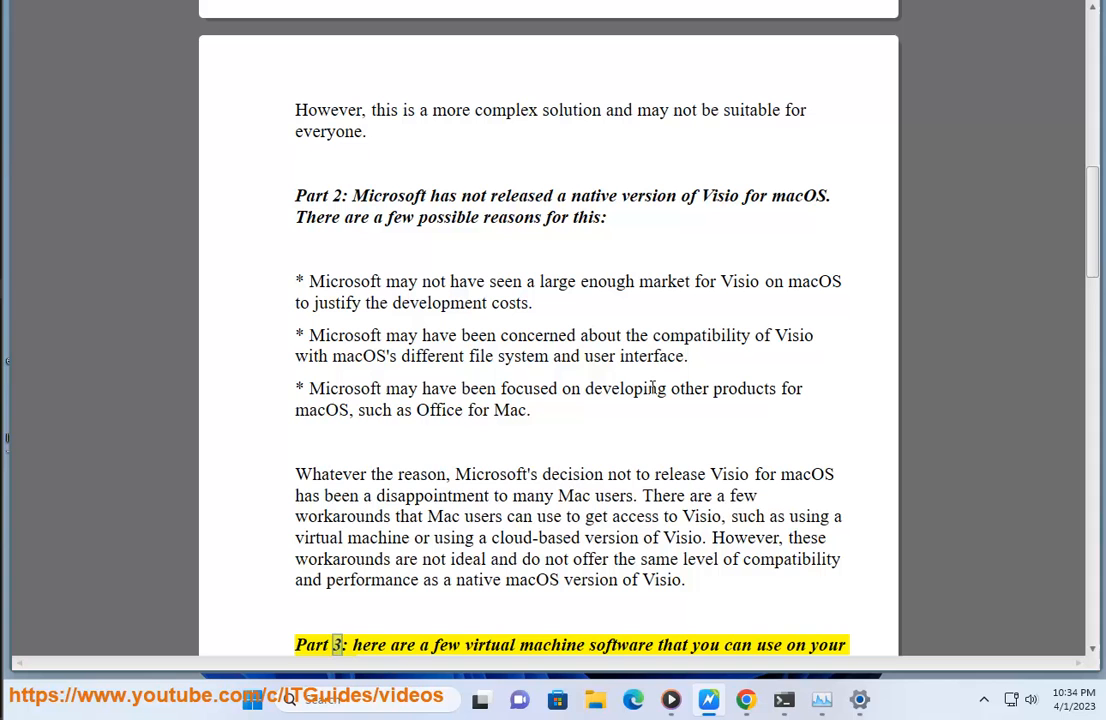
# Step: Hear Part 3's Parallels Desktop entry read aloud
pyautogui.doubleClick(769, 645)
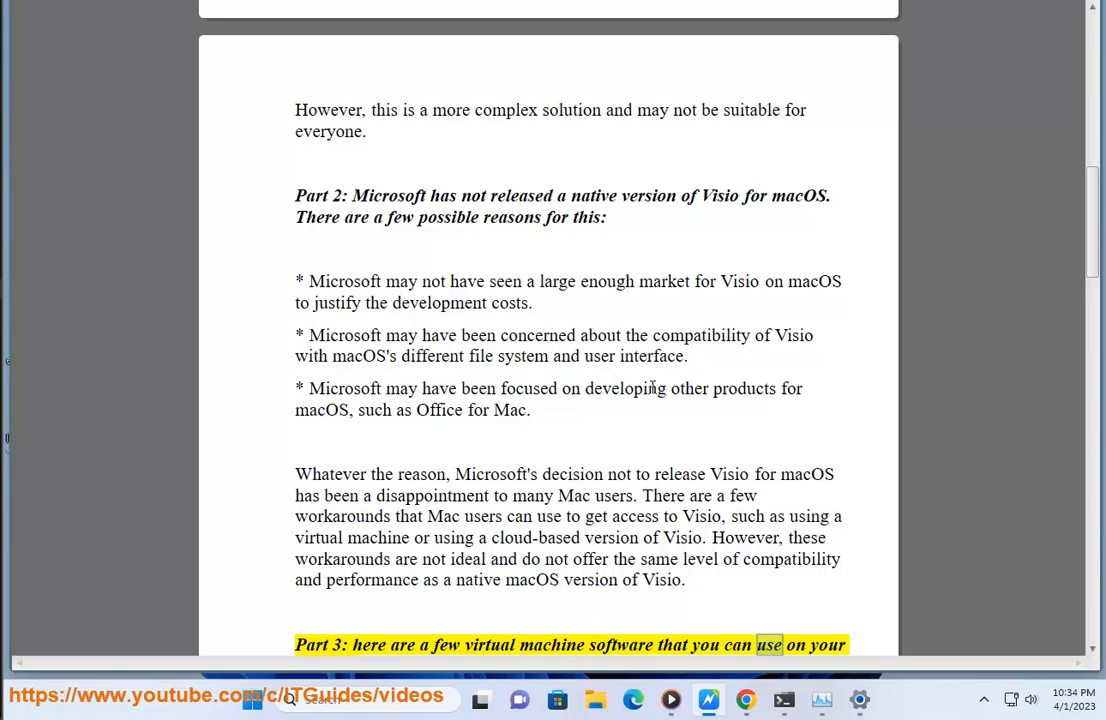
pyautogui.scroll(-3)
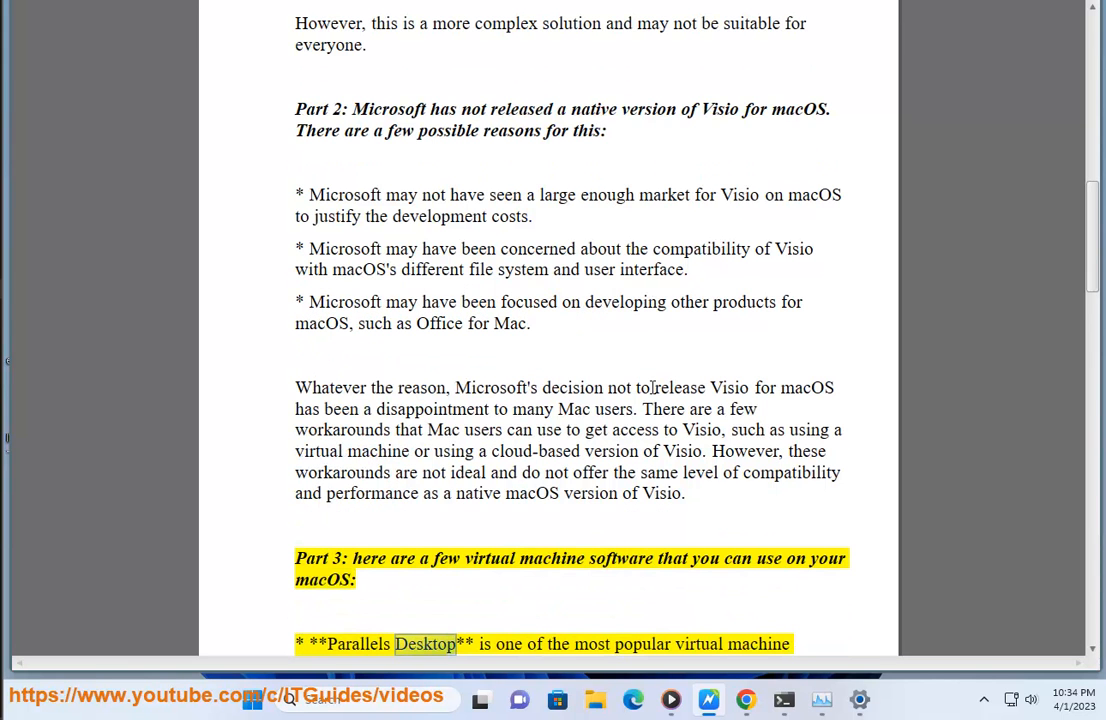
pyautogui.scroll(3)
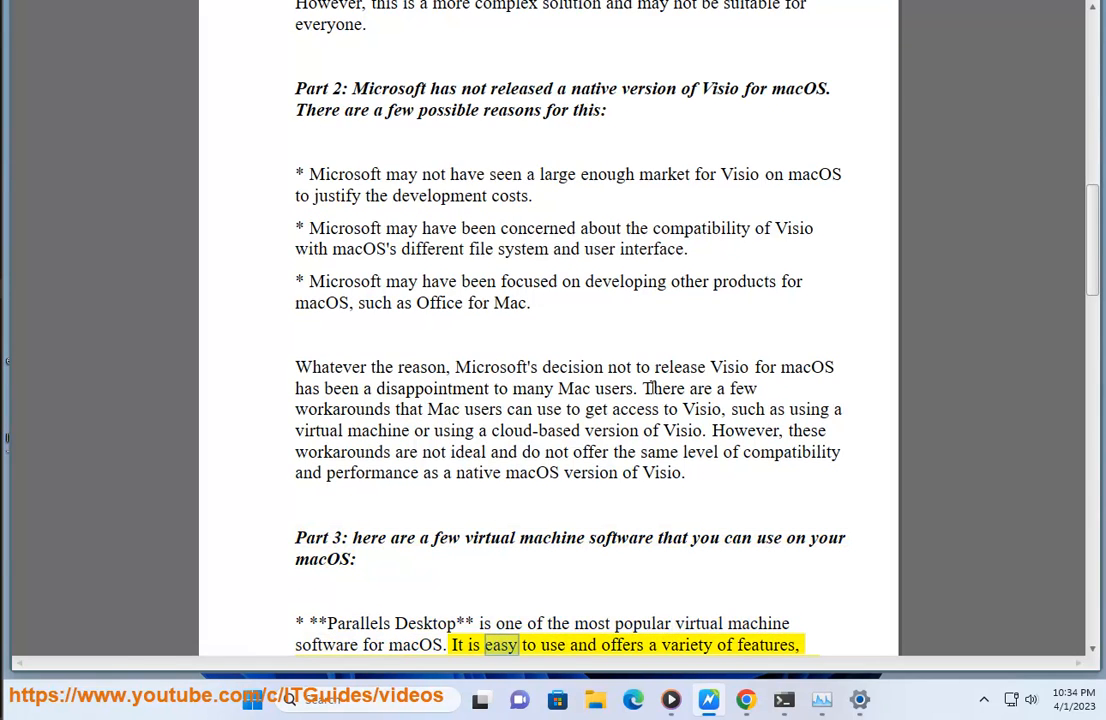
pyautogui.scroll(3)
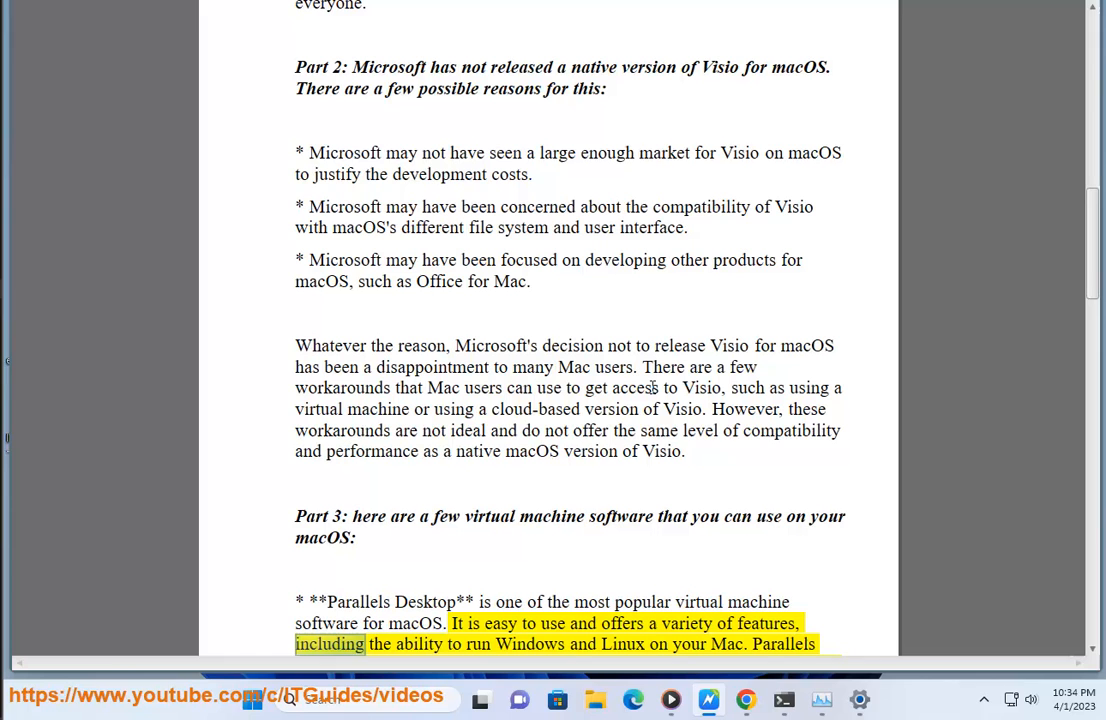
pyautogui.doubleClick(727, 644)
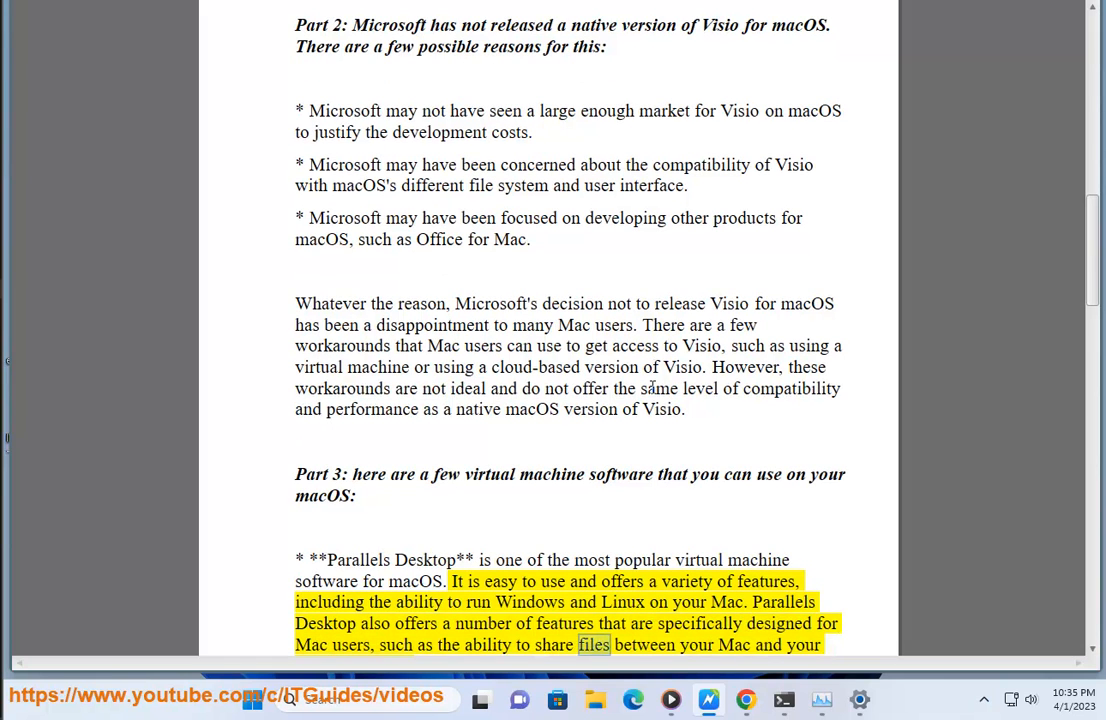
# Step: Follow the VMware Fusion paragraph down to its screenshot
pyautogui.scroll(-3)
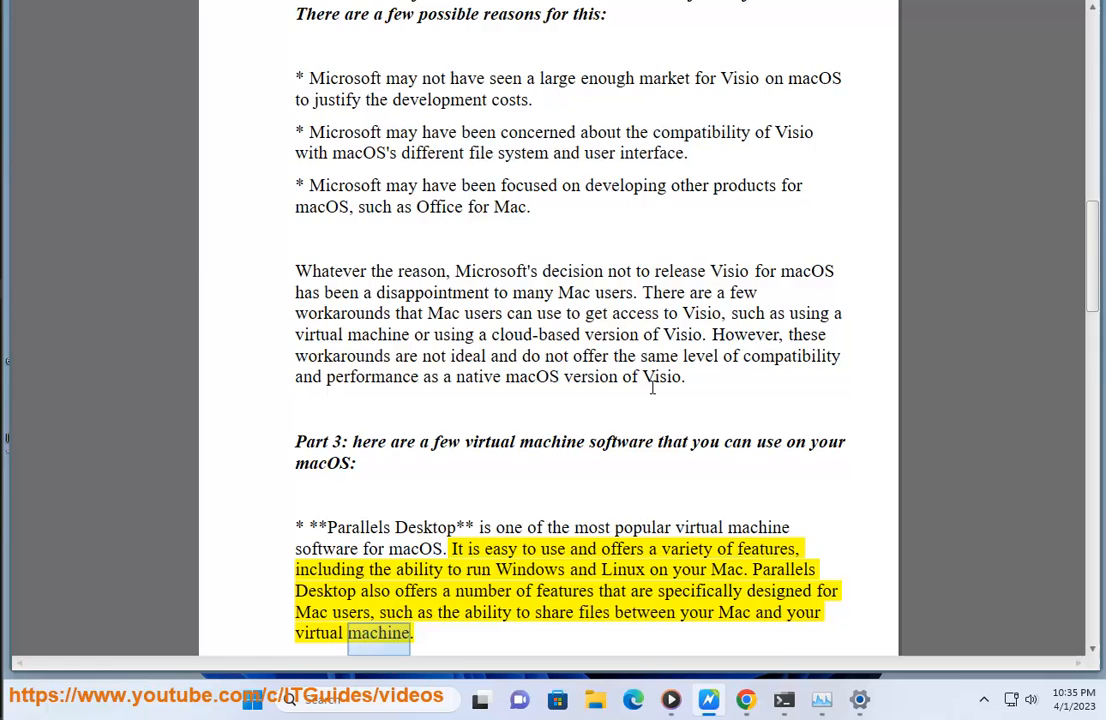
pyautogui.scroll(-3)
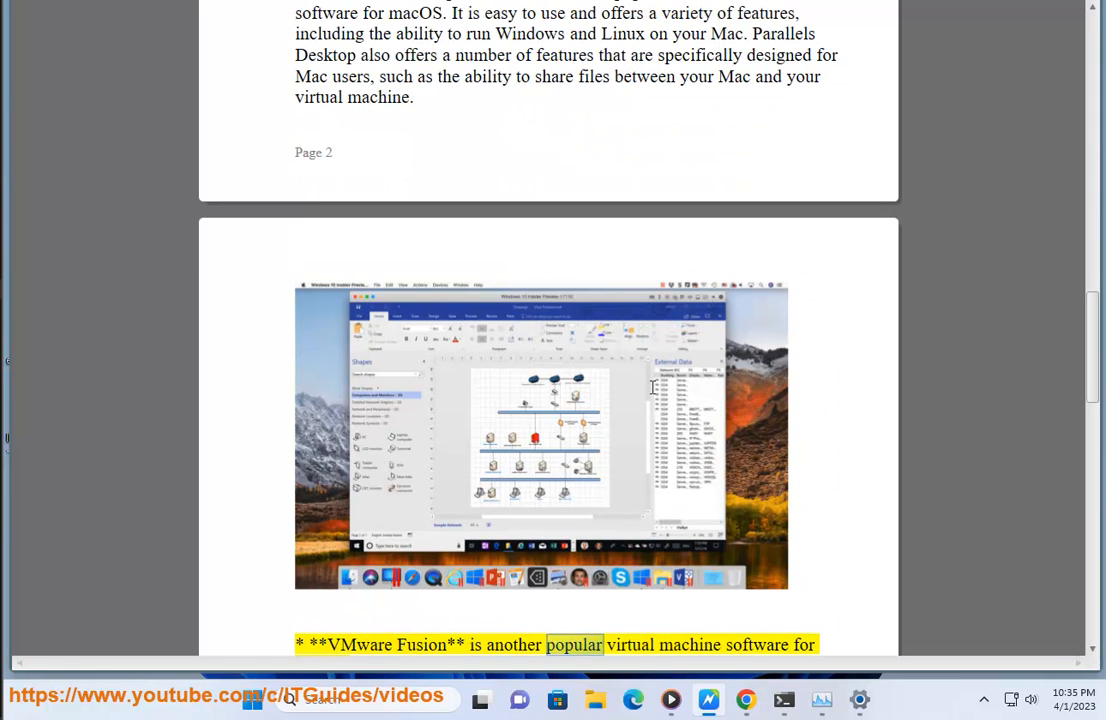
pyautogui.scroll(-3)
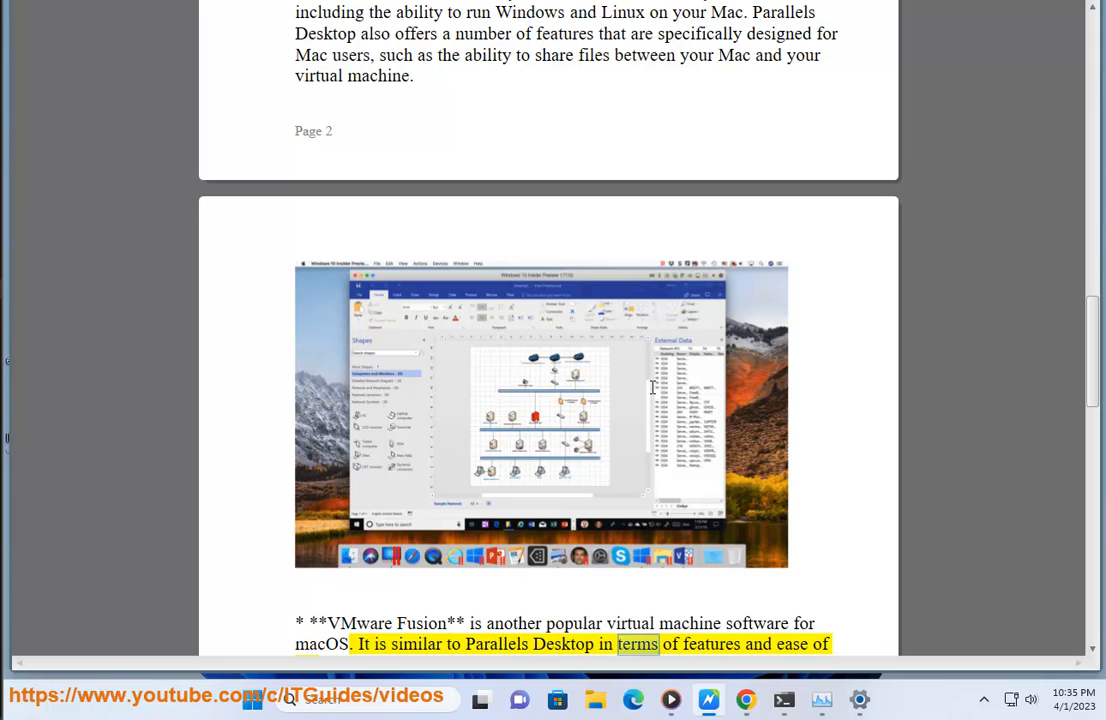
pyautogui.scroll(-3)
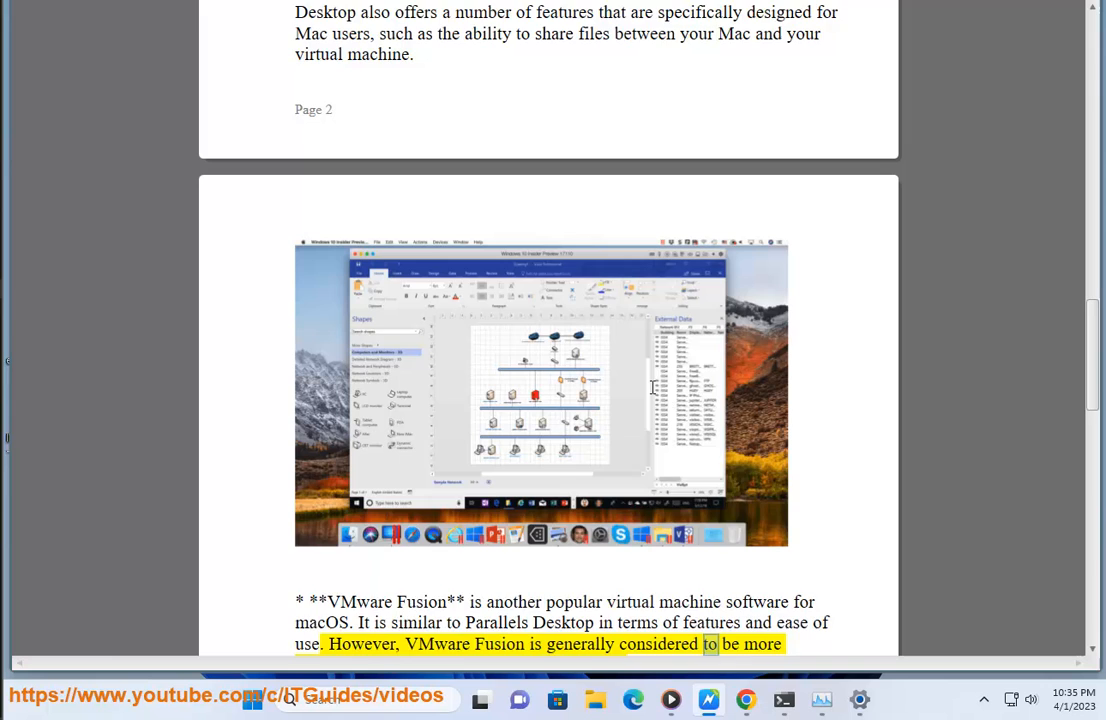
pyautogui.scroll(-3)
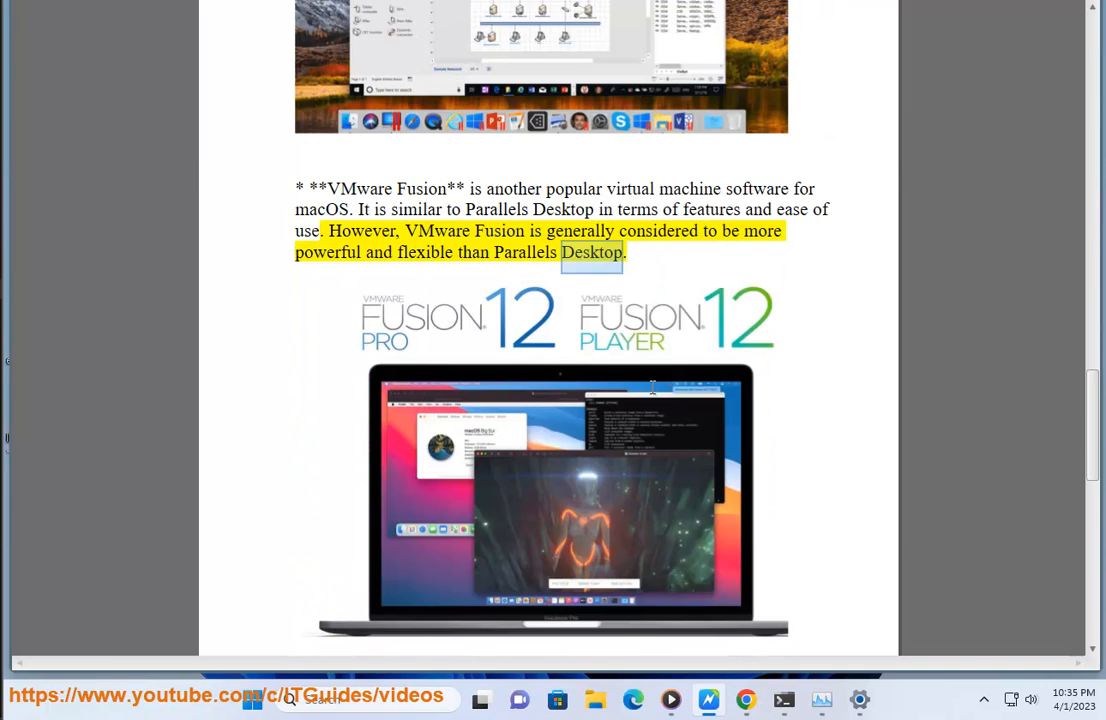
# Step: Hear the VirtualBox bullet and the 'Which virtual machine software' closing paragraph begin
pyautogui.scroll(-3)
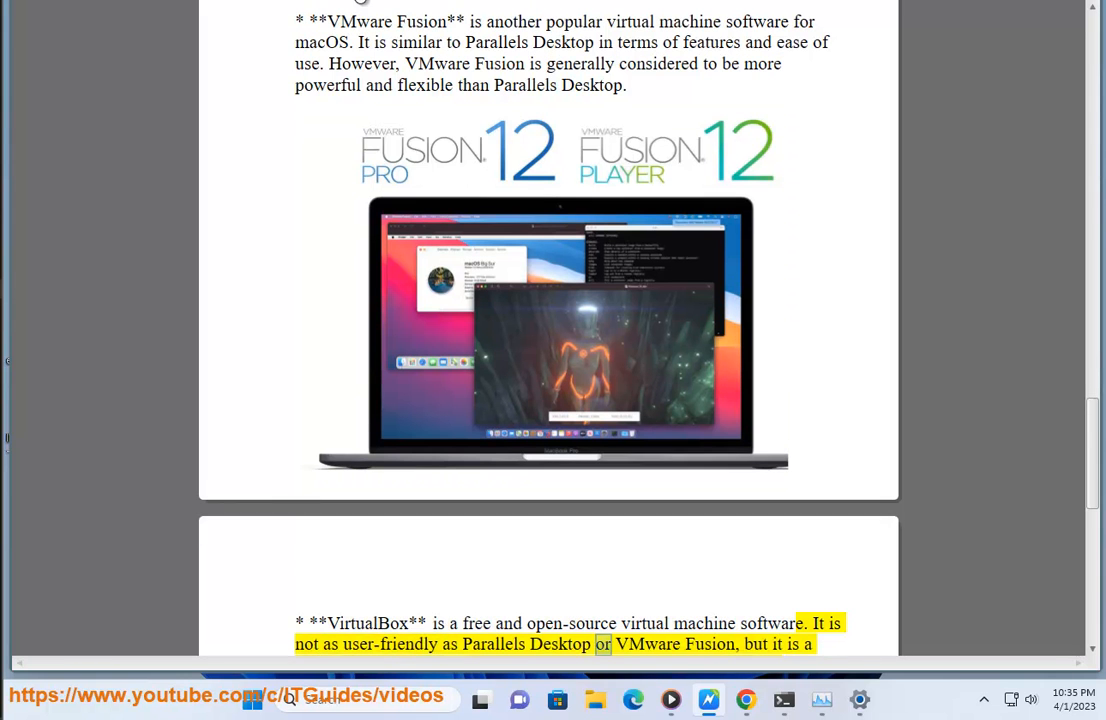
pyautogui.scroll(-3)
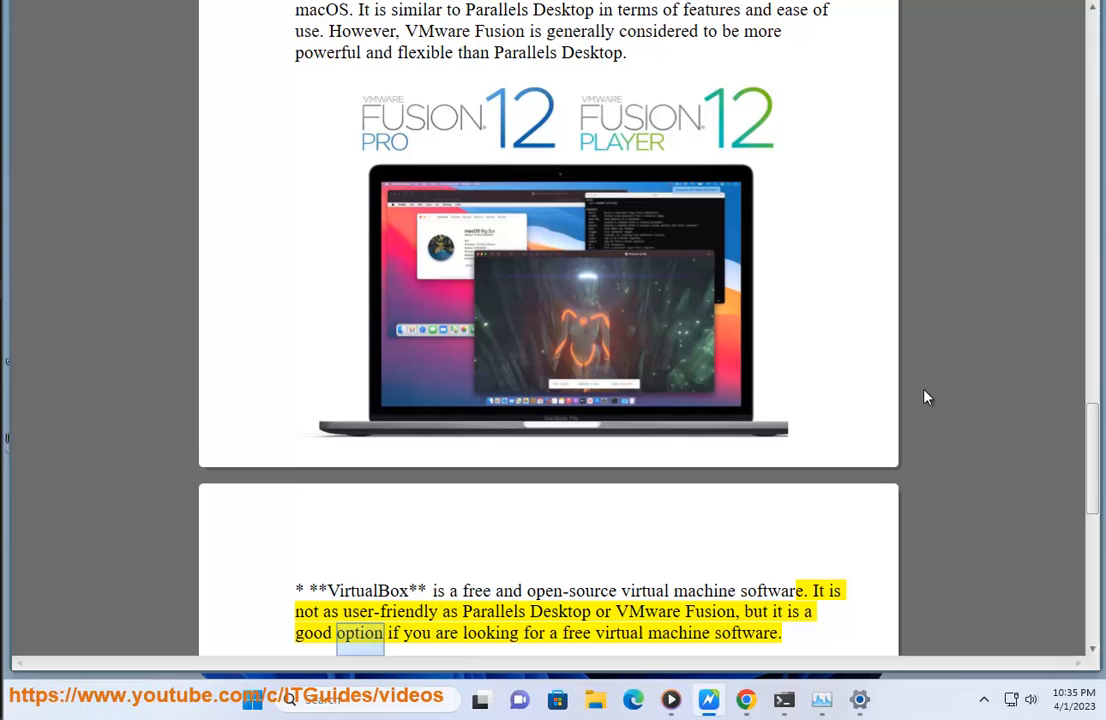
pyautogui.doubleClick(746, 632)
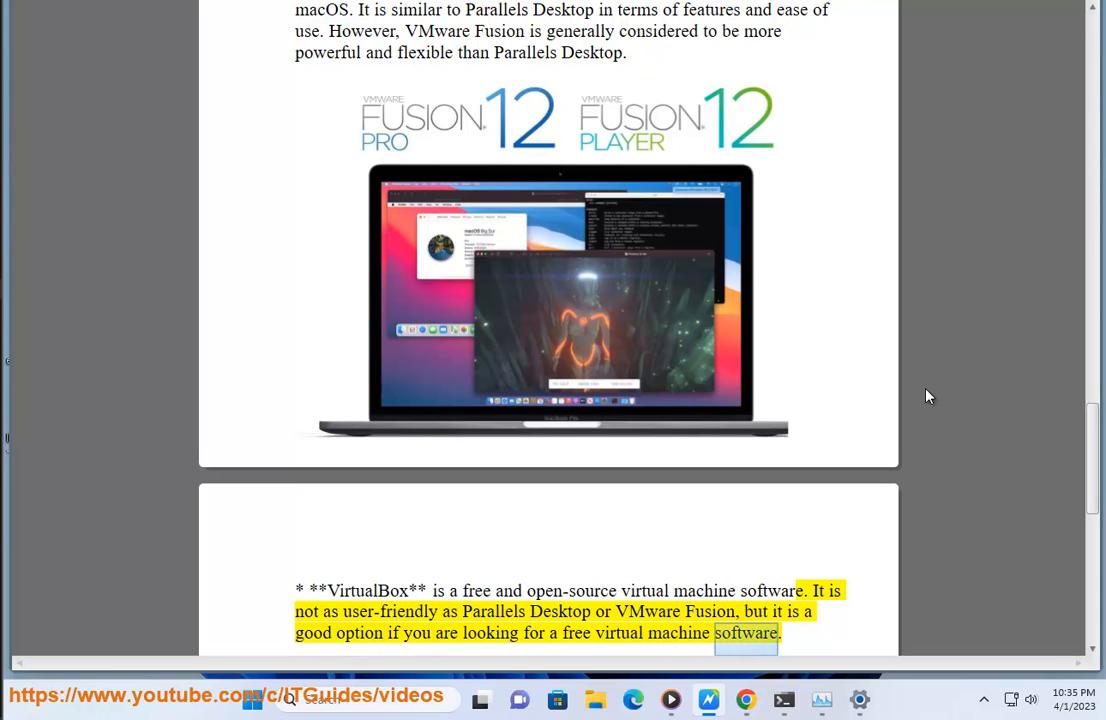
pyautogui.scroll(-3)
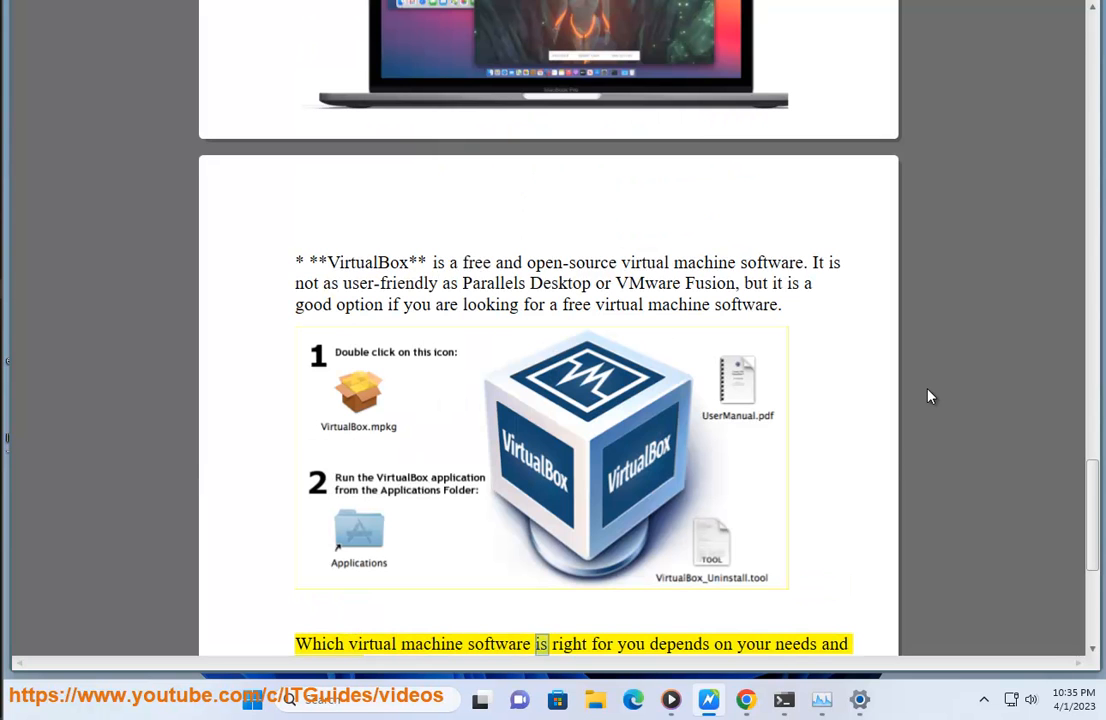
pyautogui.scroll(-3)
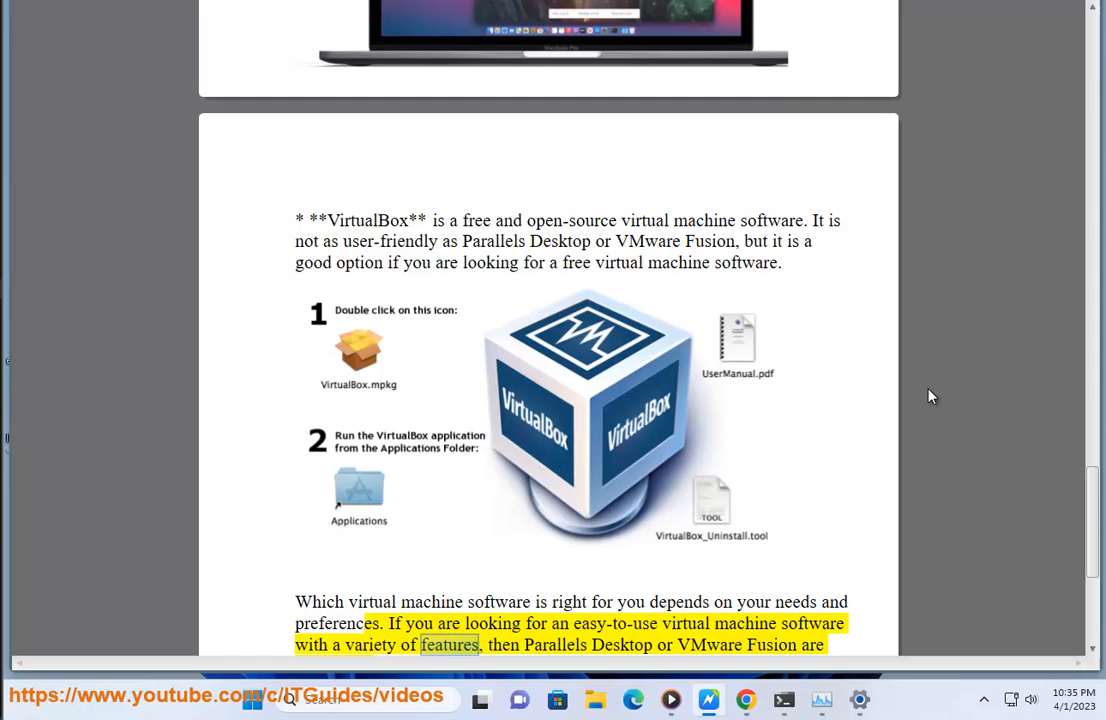
pyautogui.scroll(-3)
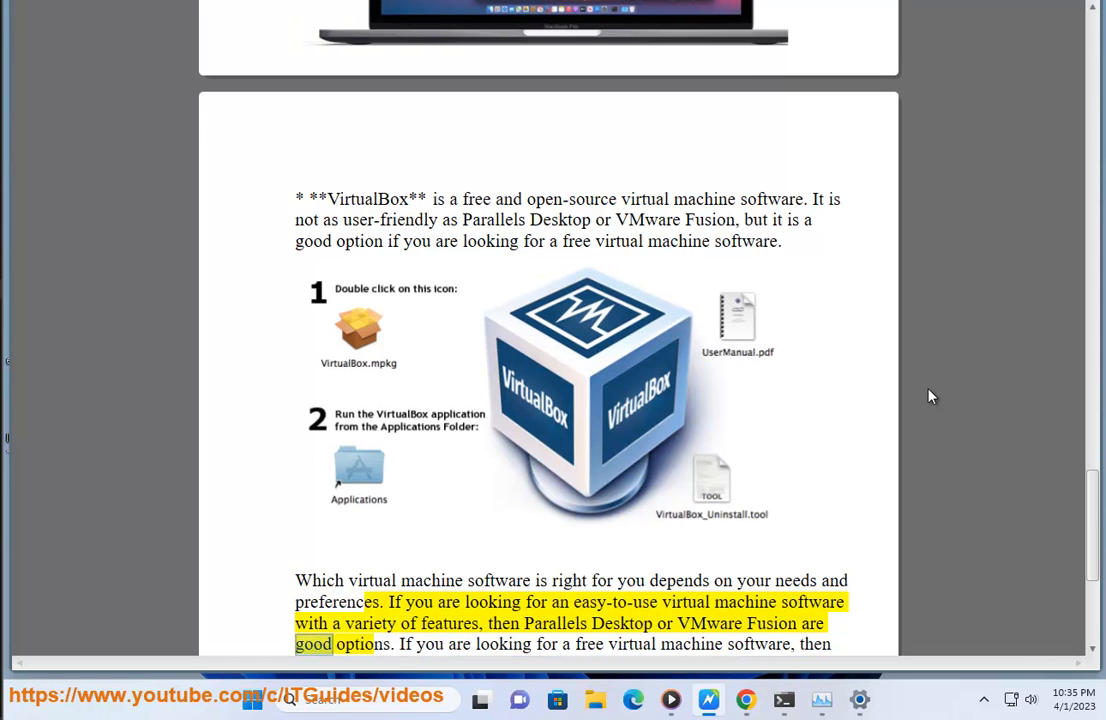